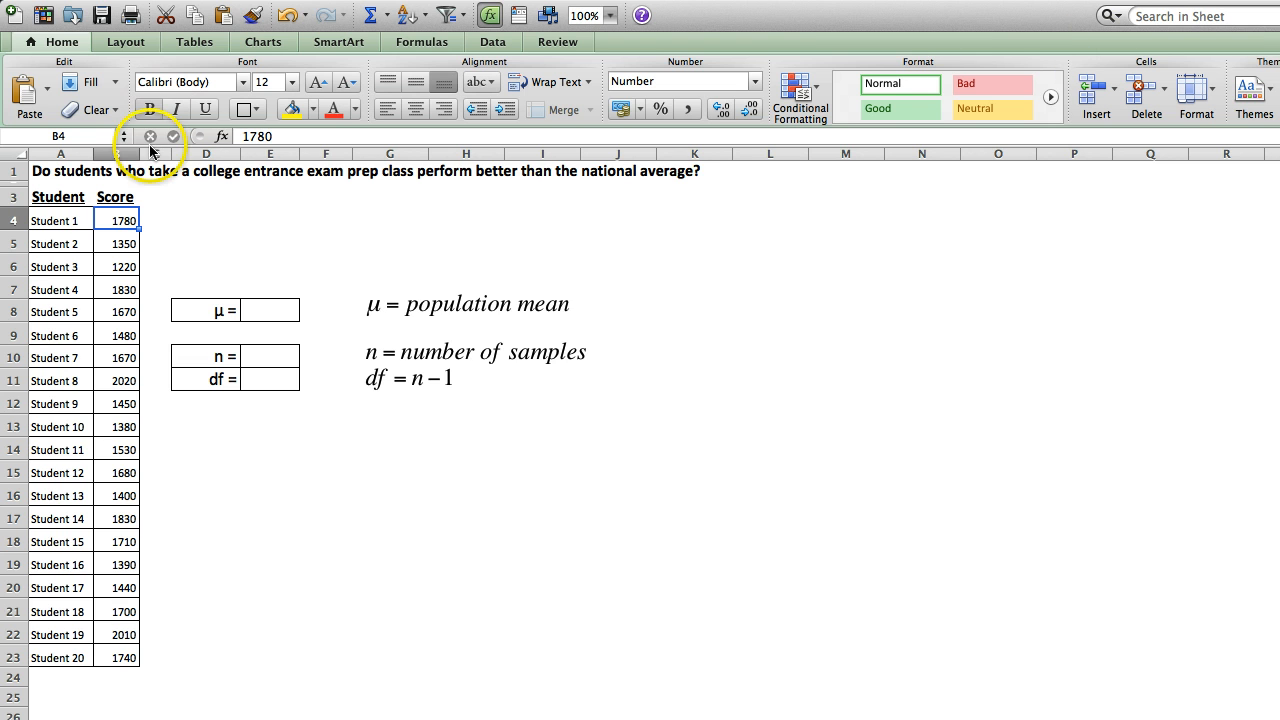
# - Enter 1500 as the population mean μ in E8 and move to the n cell
pyautogui.click(116, 220)
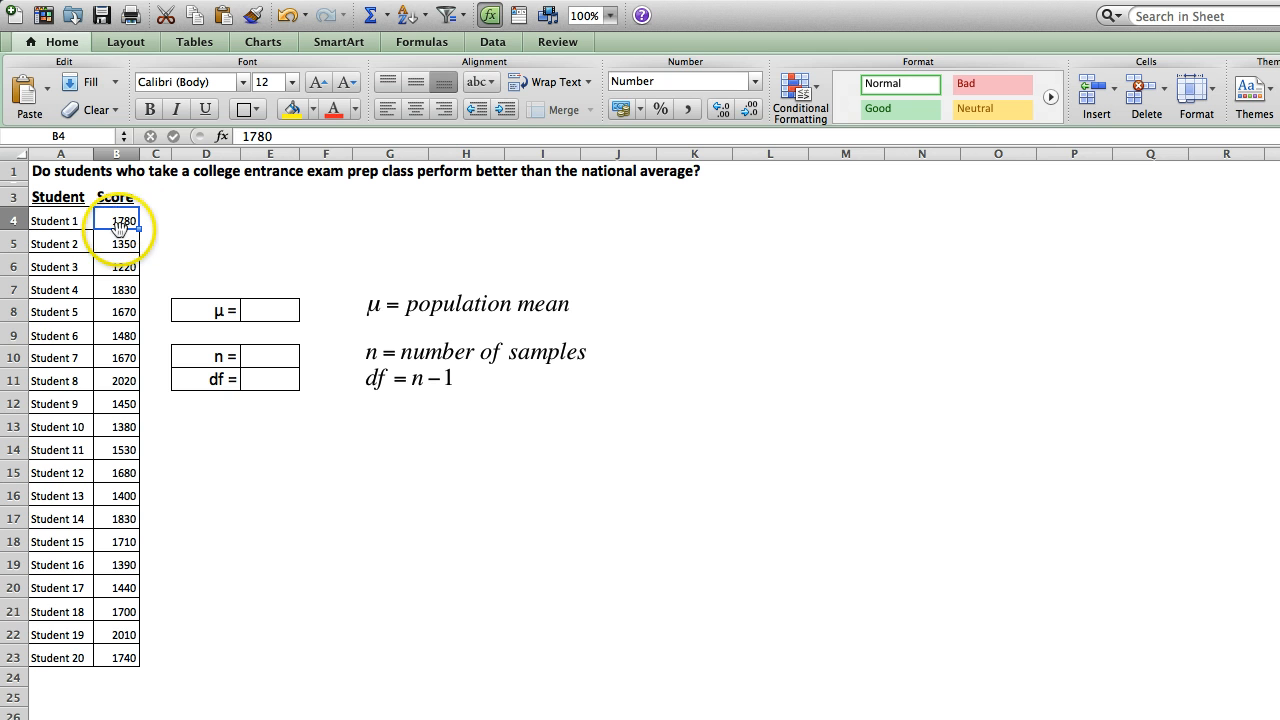
pyautogui.moveTo(124, 578)
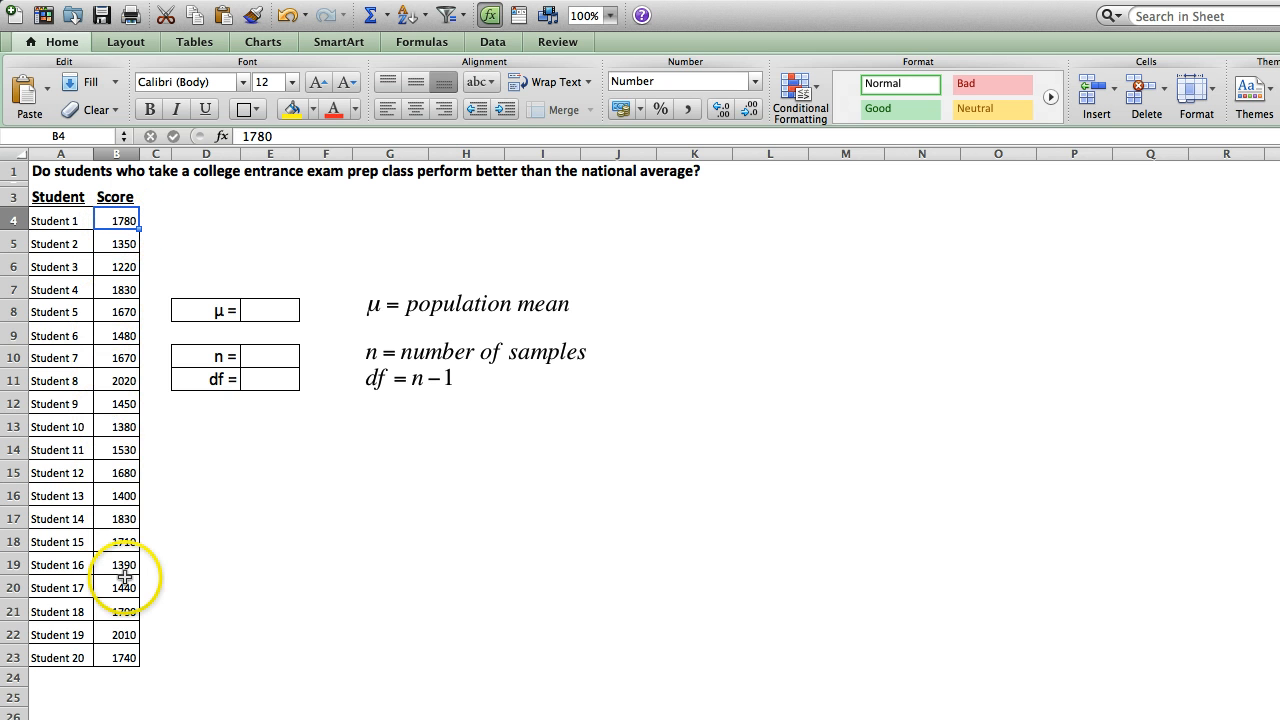
pyautogui.moveTo(248, 354)
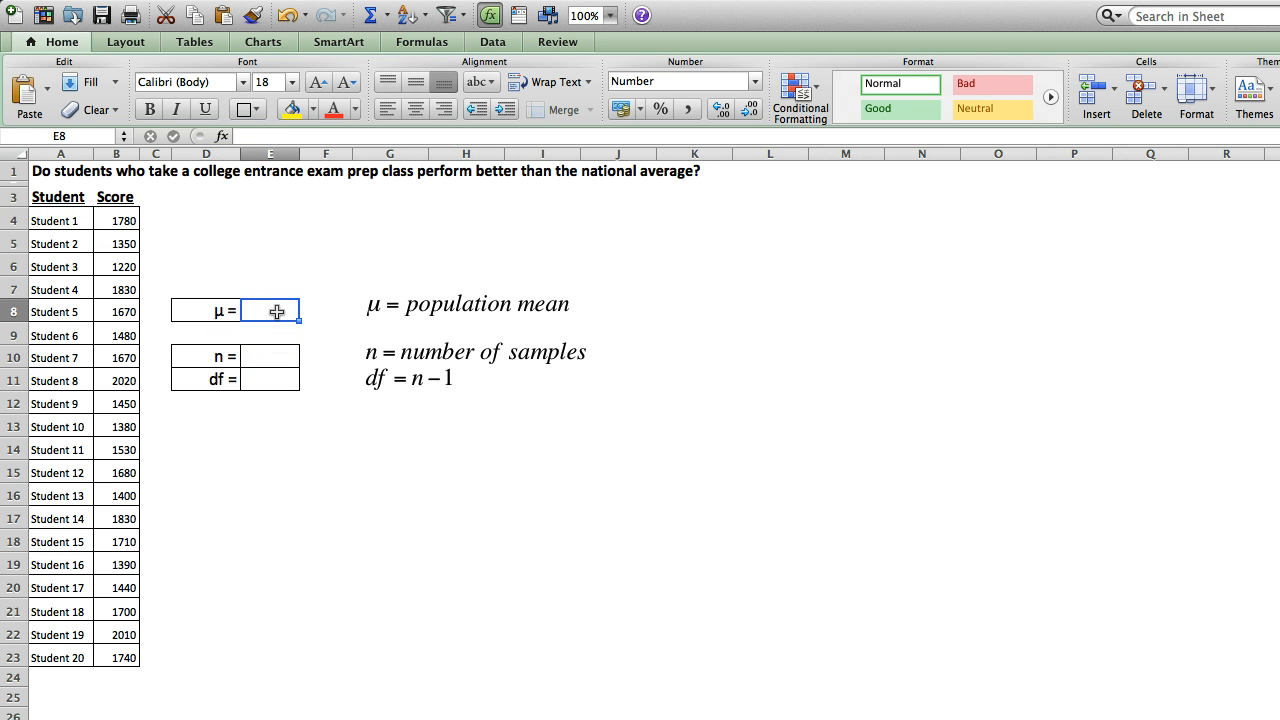
pyautogui.write('1500')
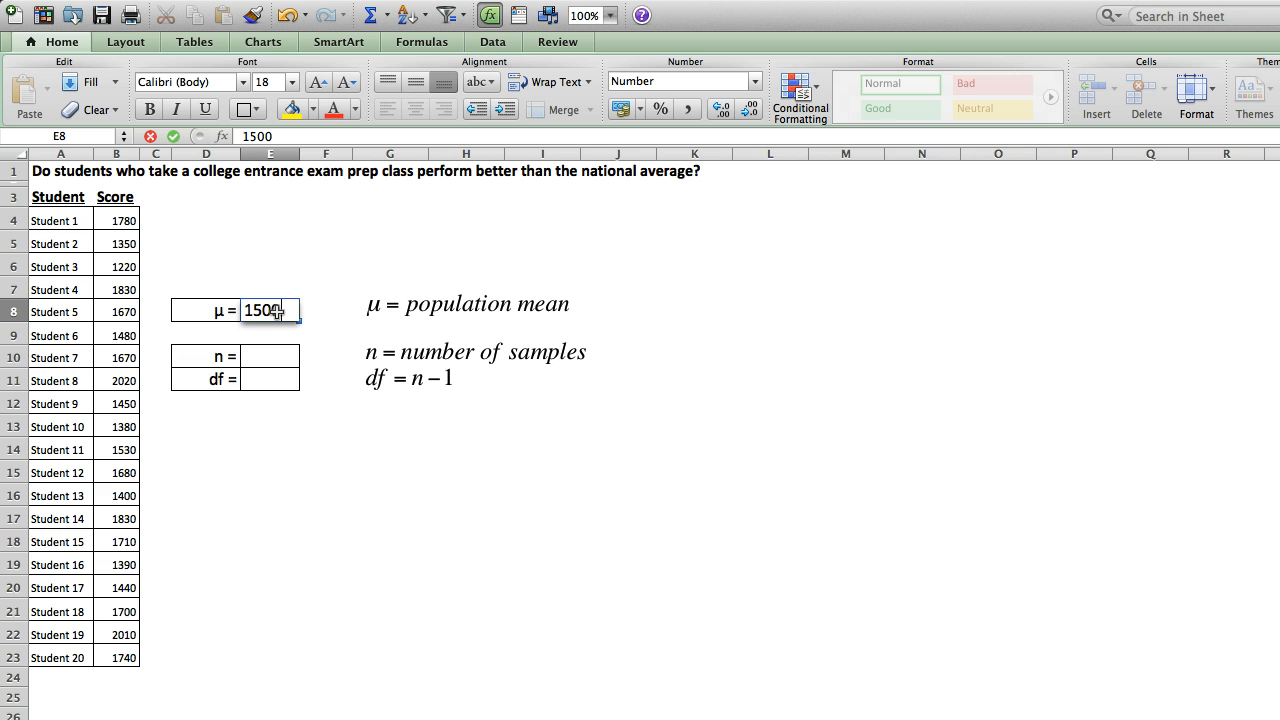
pyautogui.press('Return')
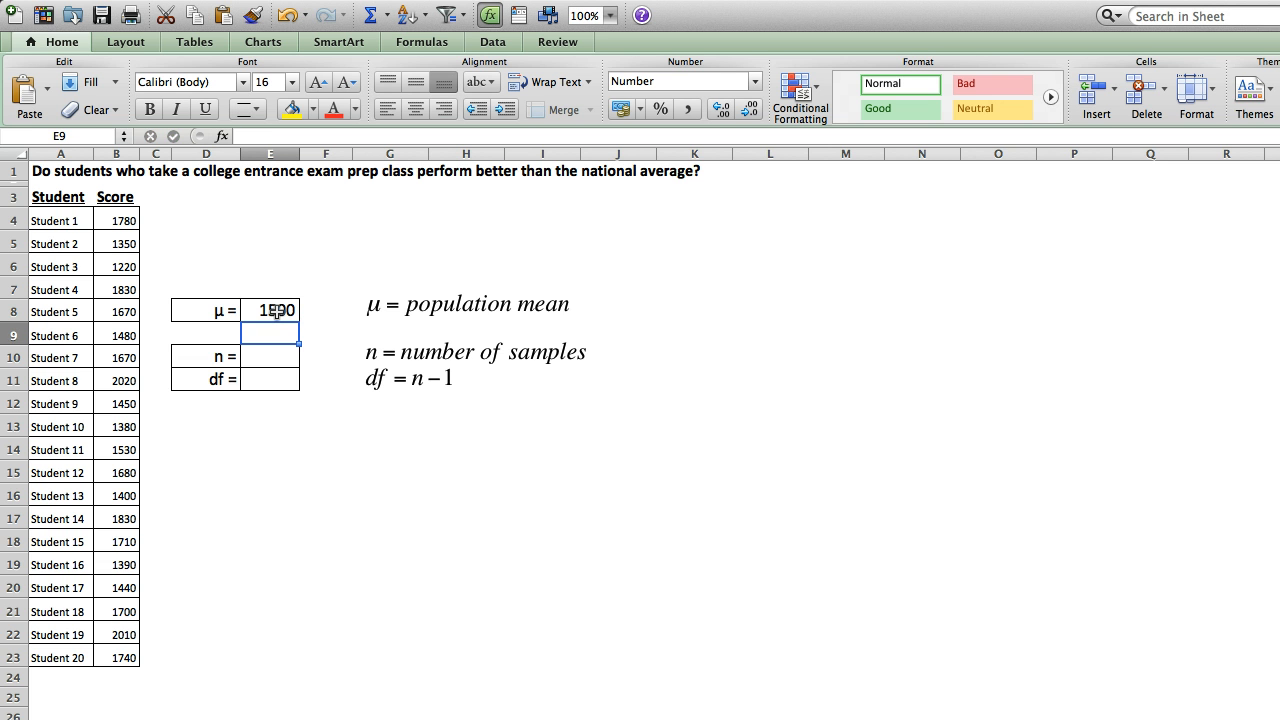
pyautogui.click(270, 356)
pyautogui.write('=')
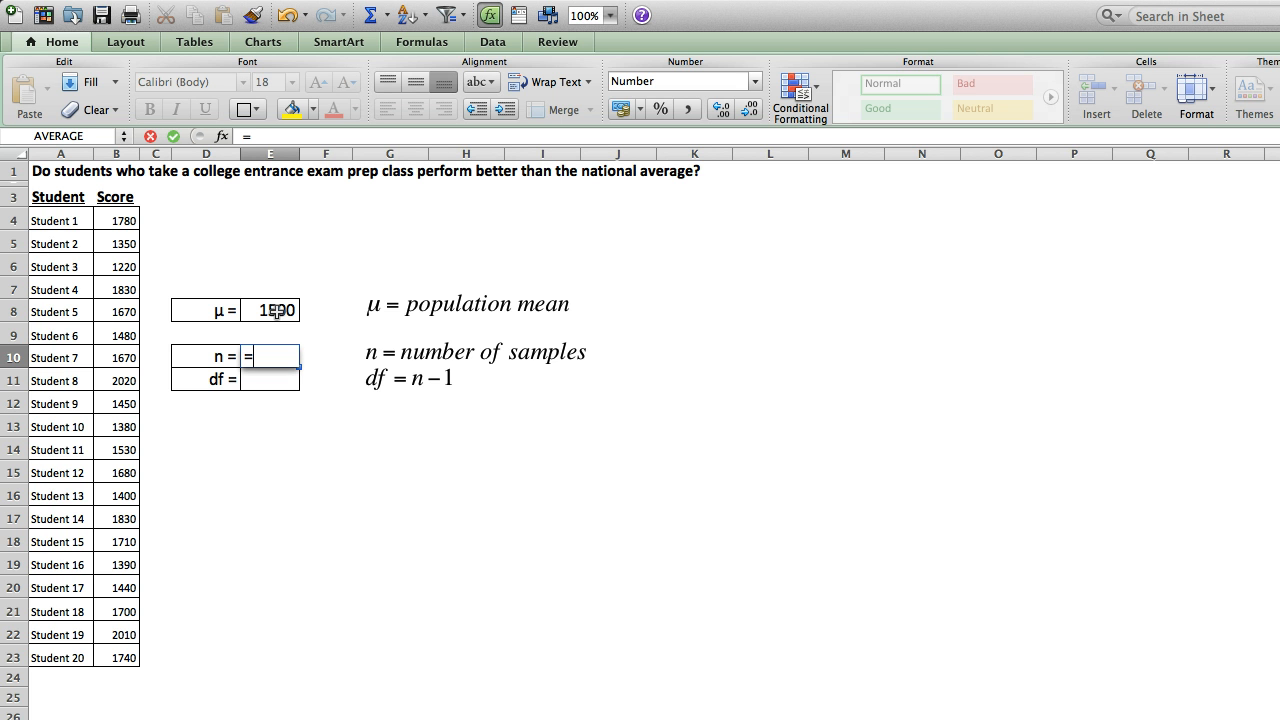
# - Count the 20 scores B4:B23 with COUNT to get n = 20
pyautogui.write('count(')
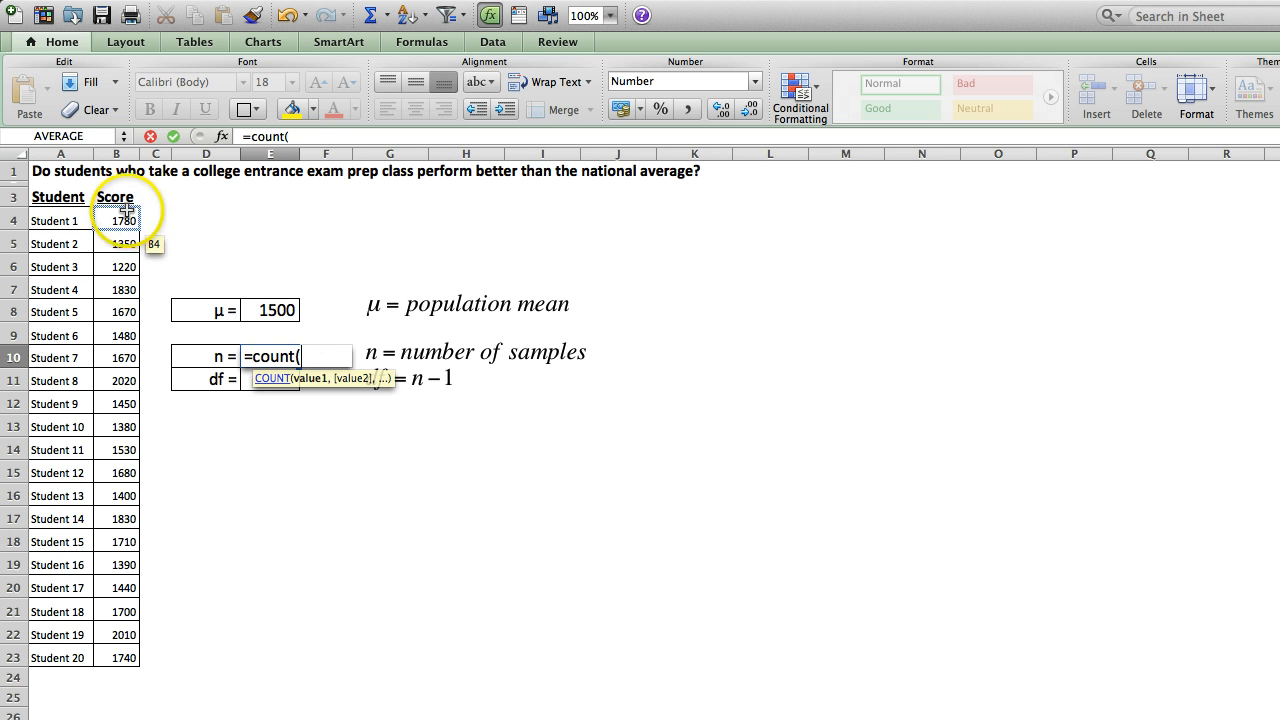
pyautogui.moveTo(116, 220); pyautogui.dragTo(116, 656)
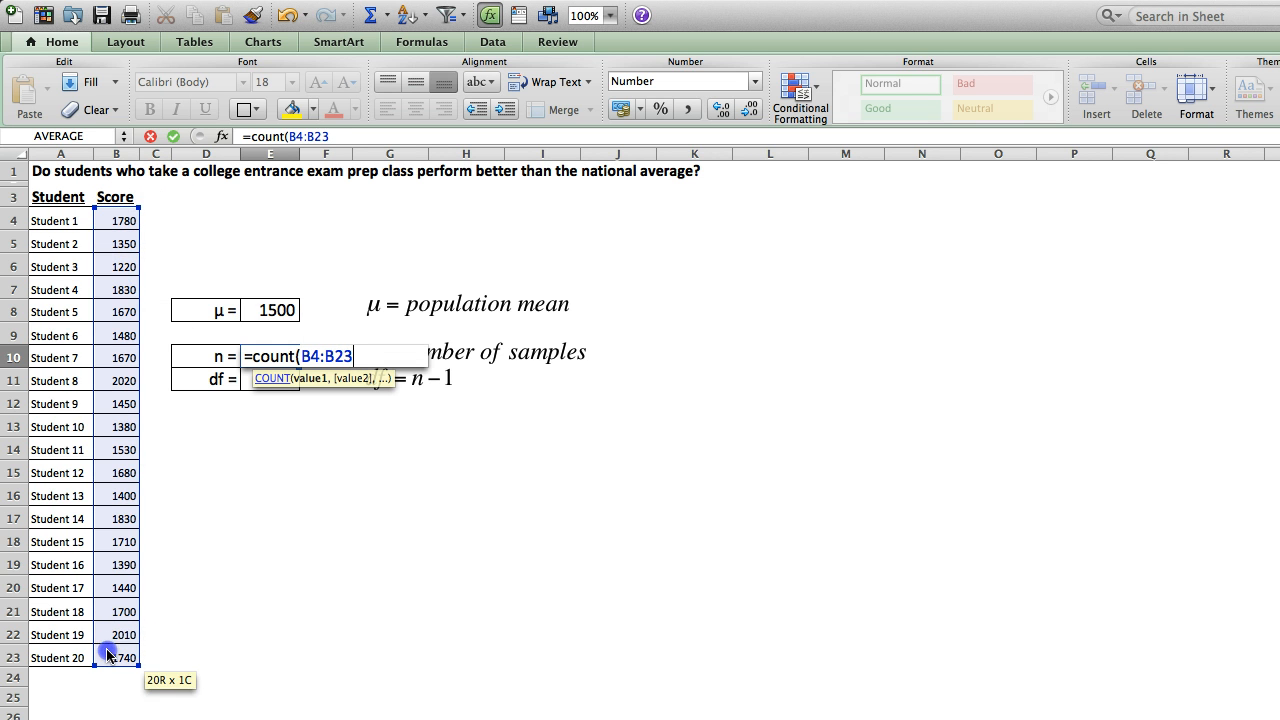
pyautogui.press('Return')
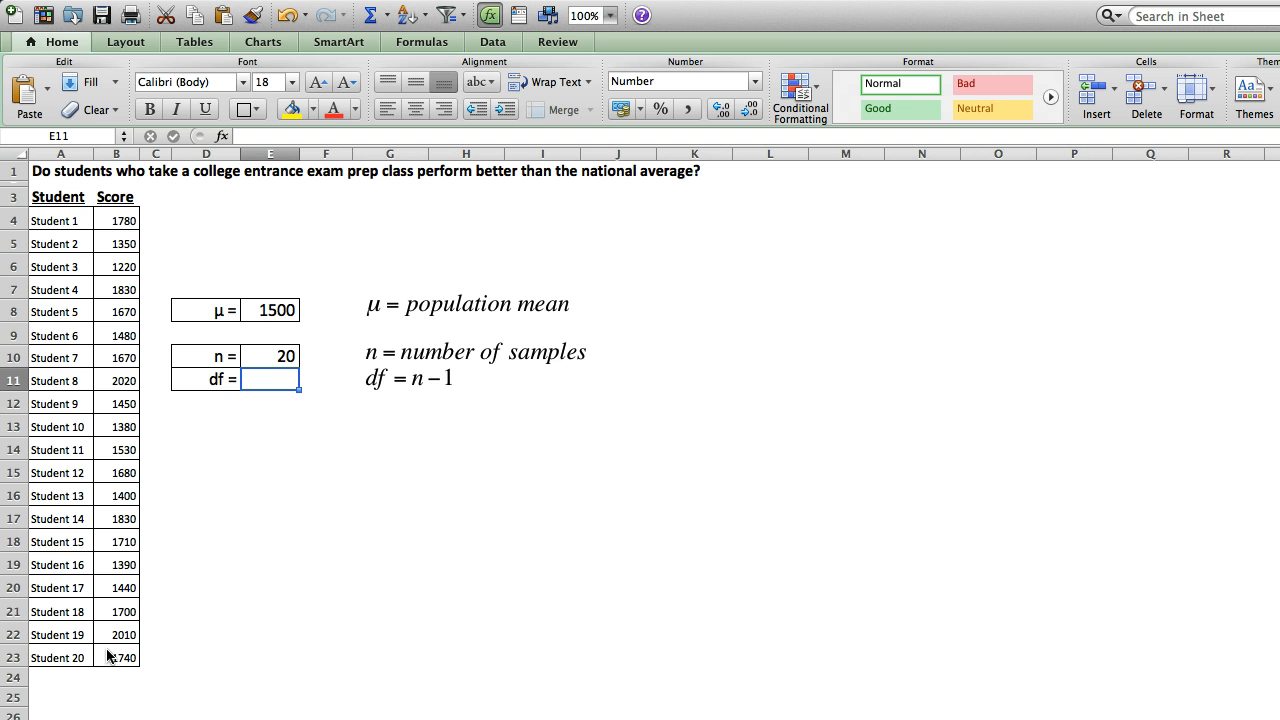
# - Compute df as n minus 1, giving 19
pyautogui.write('=')
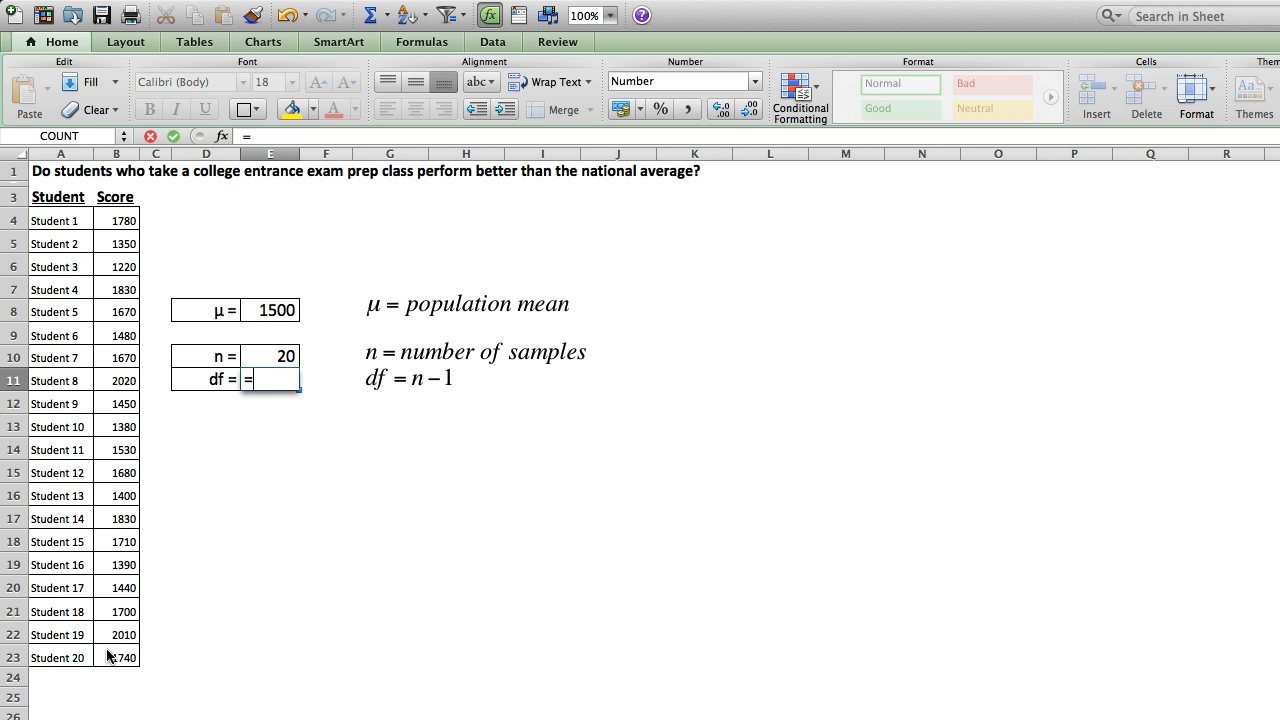
pyautogui.click(270, 356)
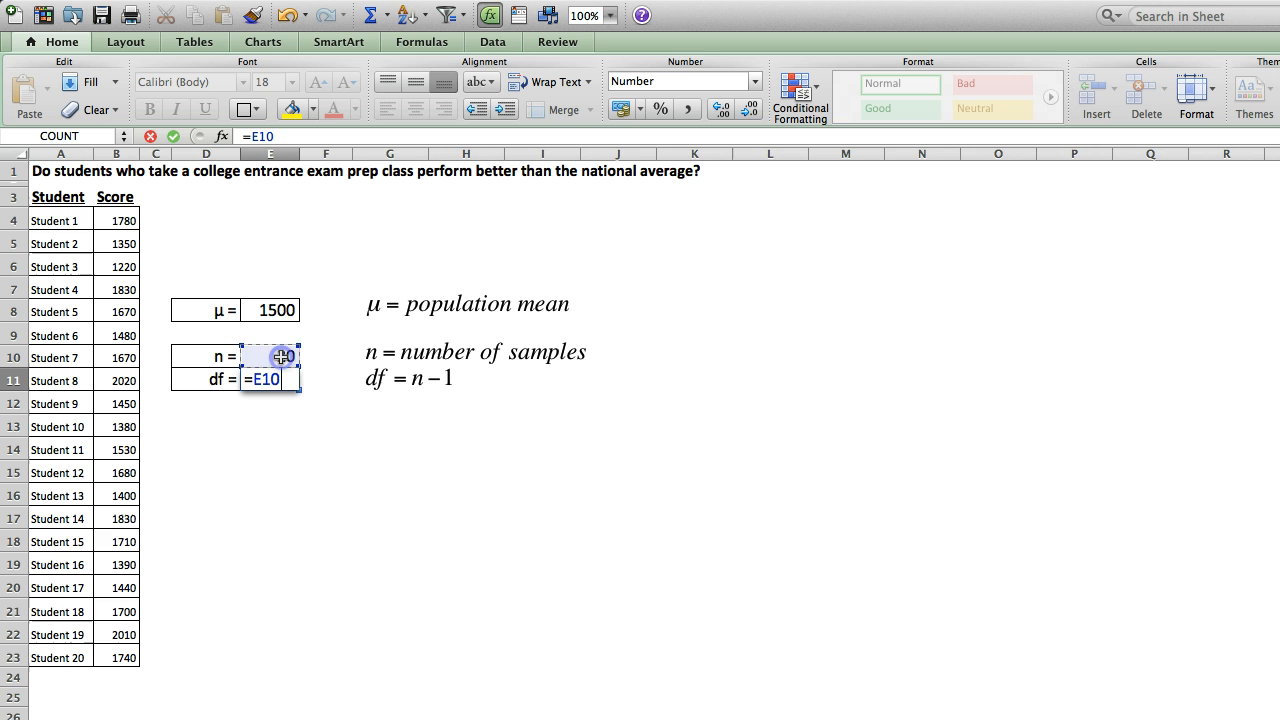
pyautogui.write('-1')
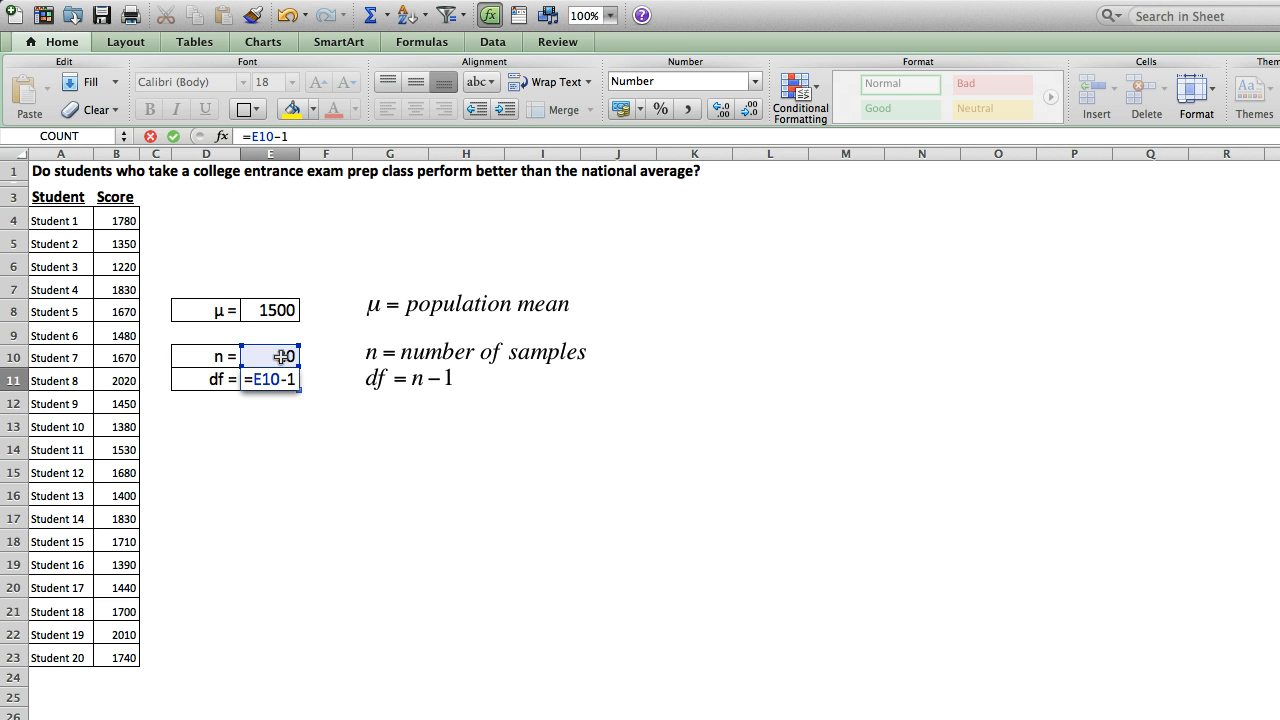
pyautogui.press('Return')
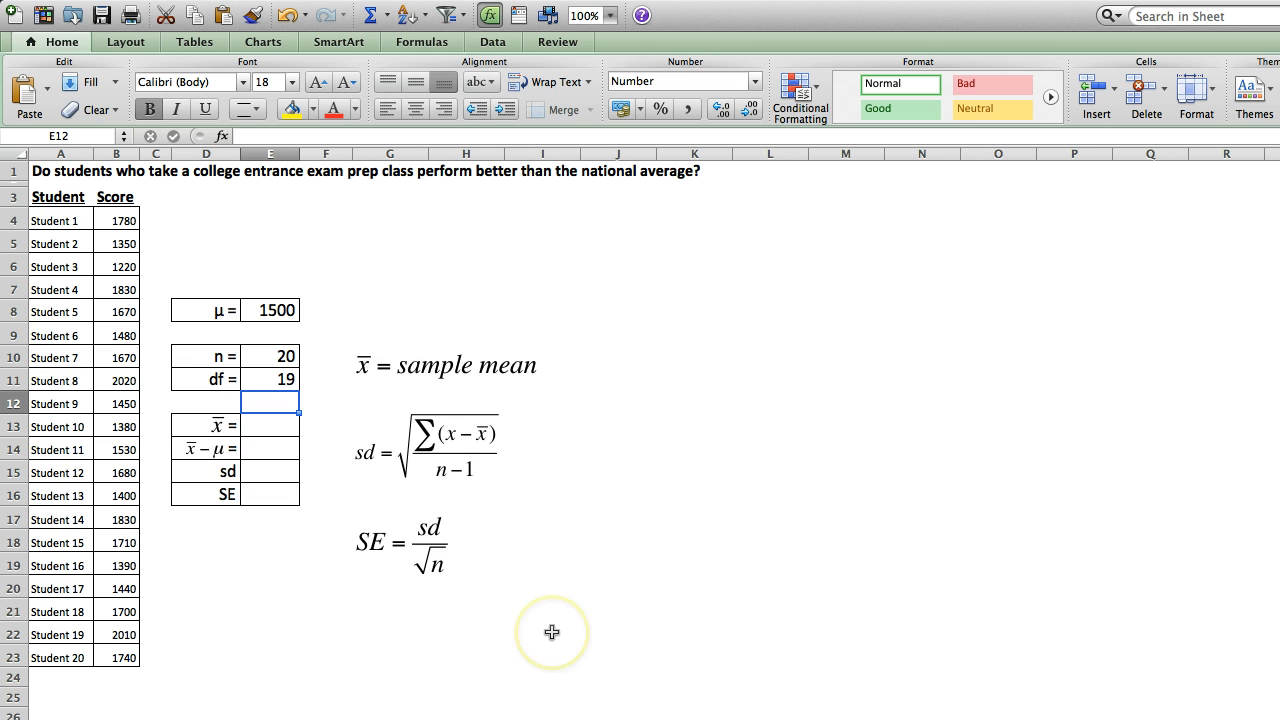
pyautogui.moveTo(552, 632)
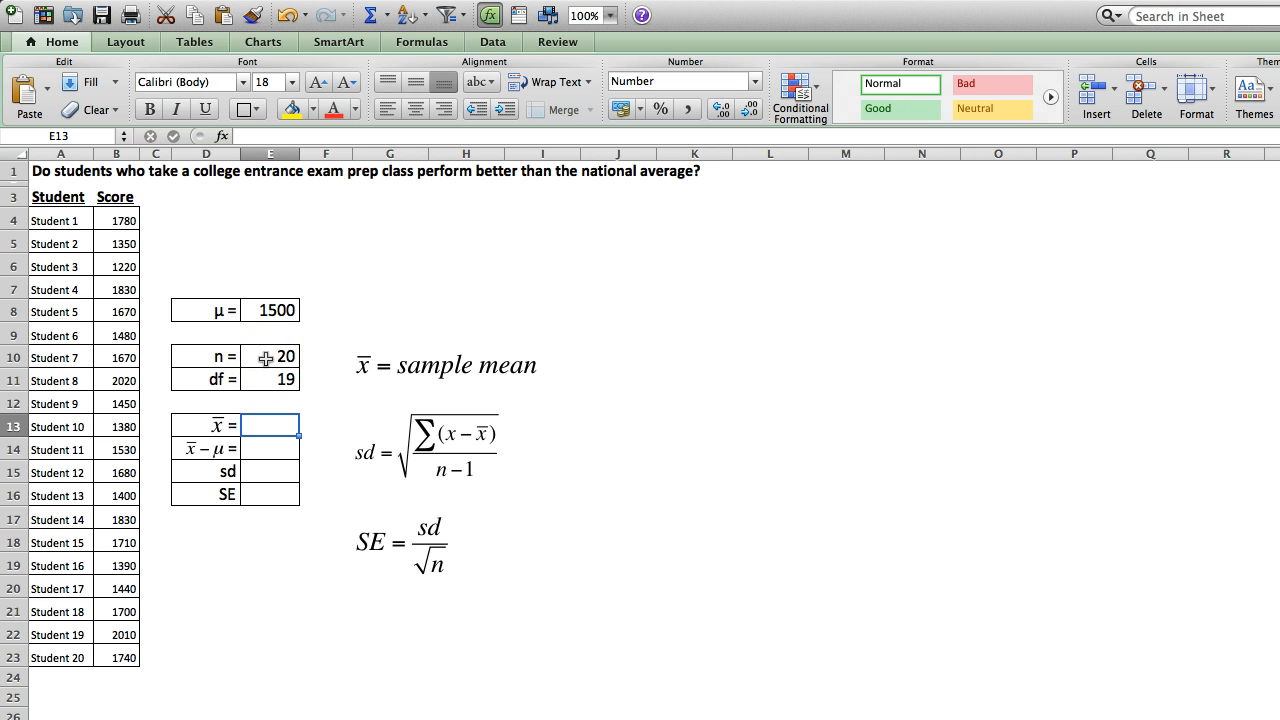
# - Average the student scores with AVERAGE to get the sample mean 1614
pyautogui.write('=averaGE')
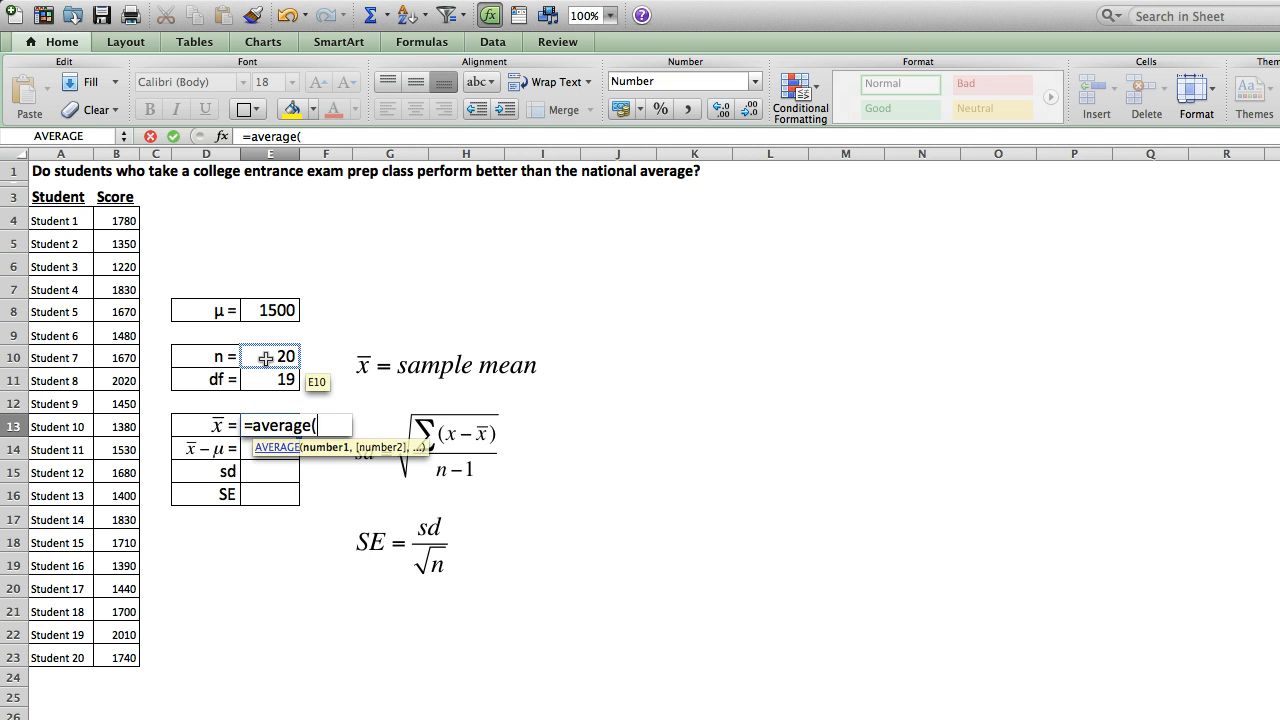
pyautogui.moveTo(116, 220); pyautogui.dragTo(136, 612)
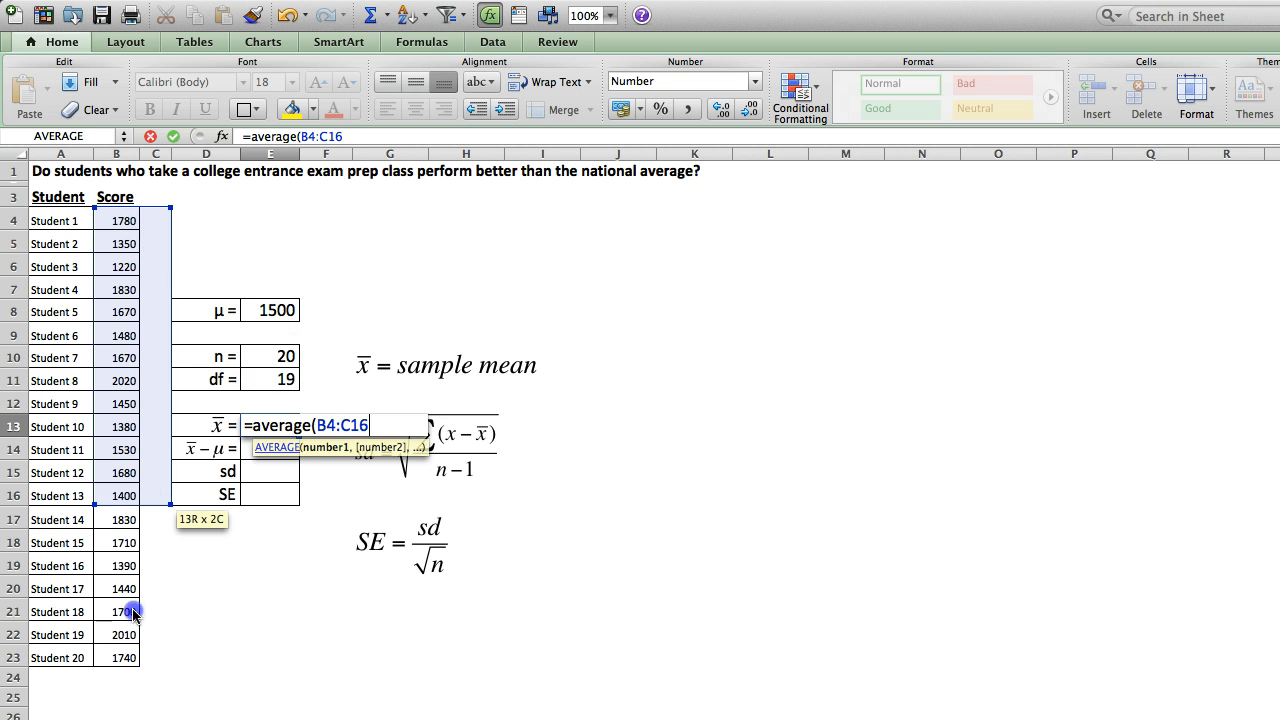
pyautogui.press('Return')
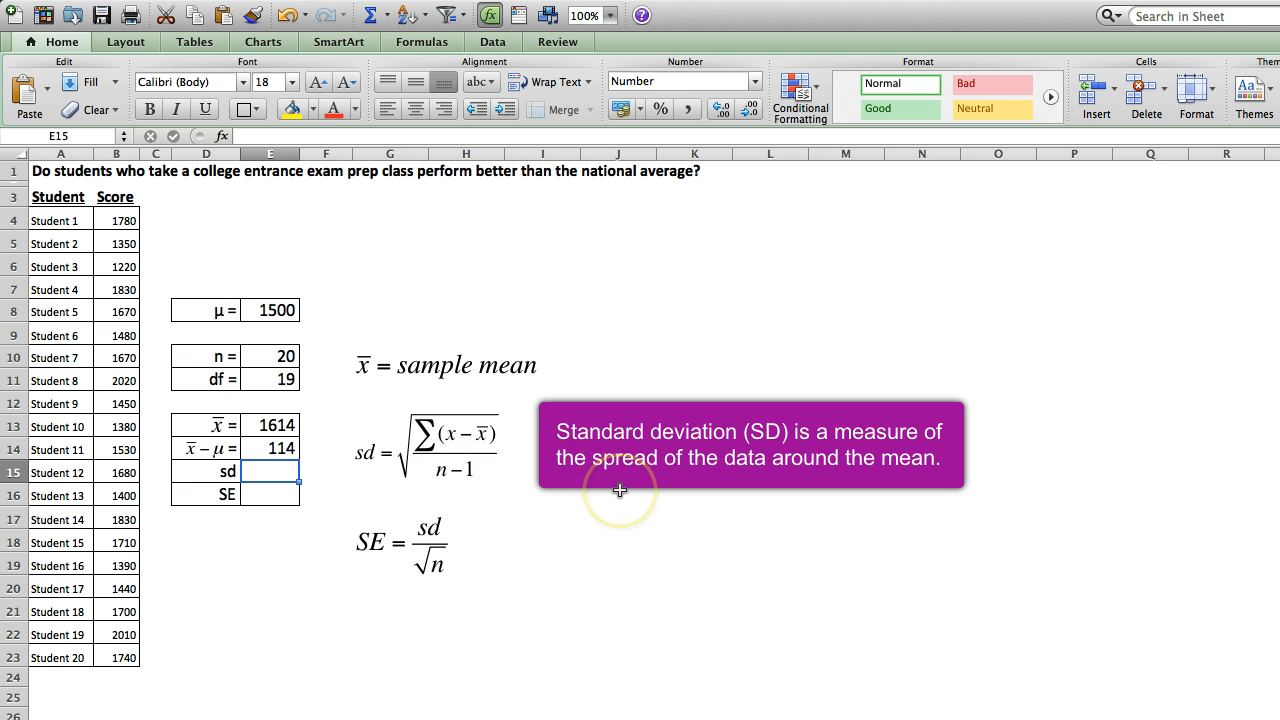
pyautogui.moveTo(620, 490)
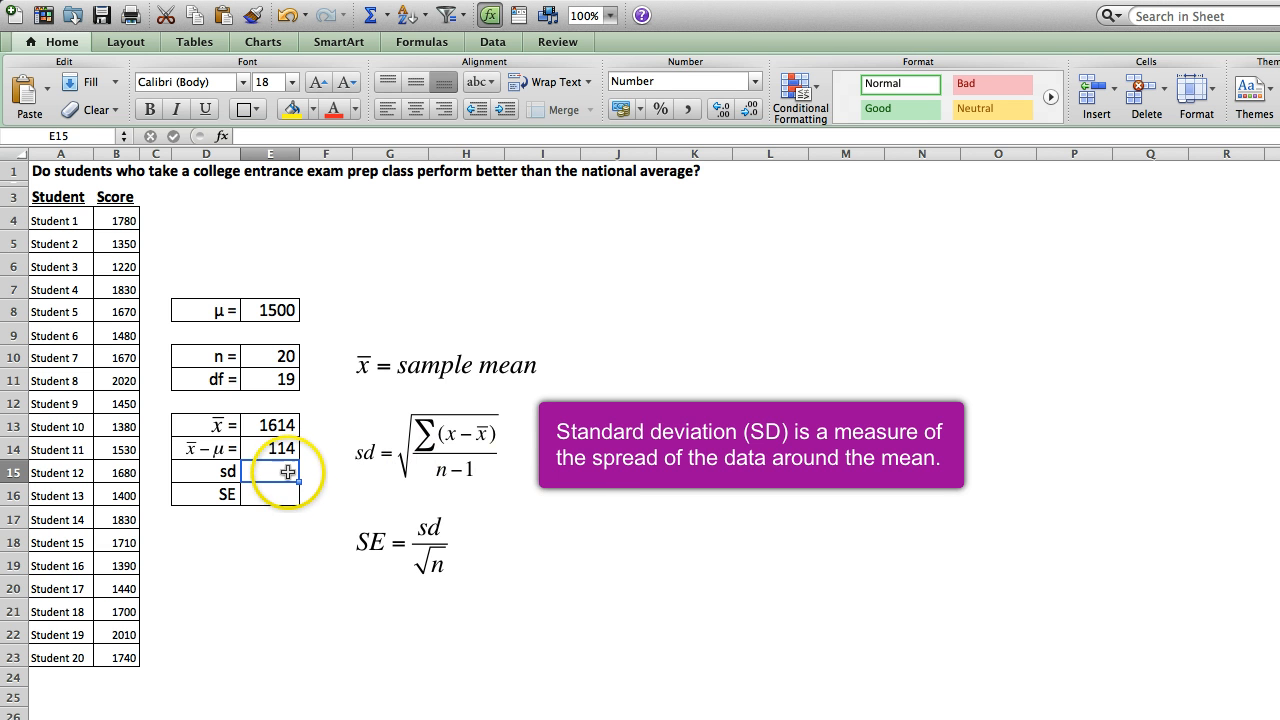
# - Compute the sample standard deviation with STDEV over the scores, giving 222.84
pyautogui.write('=stdEV')
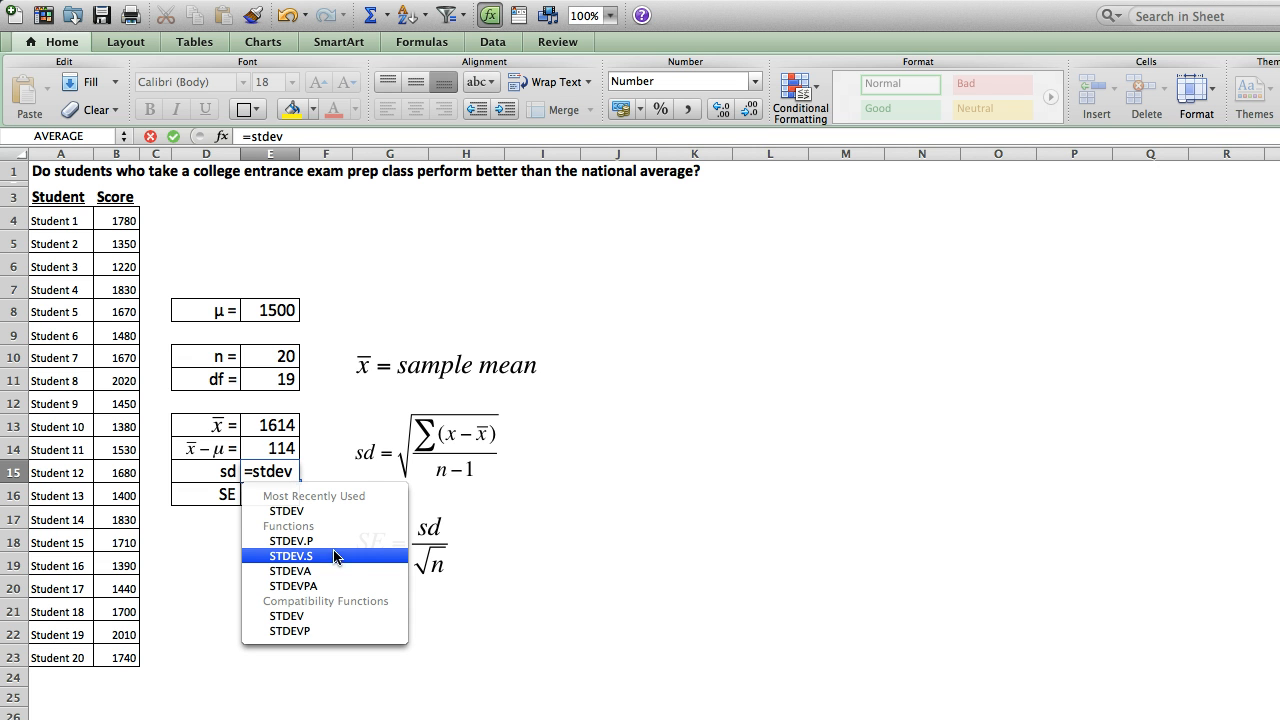
pyautogui.moveTo(336, 510)
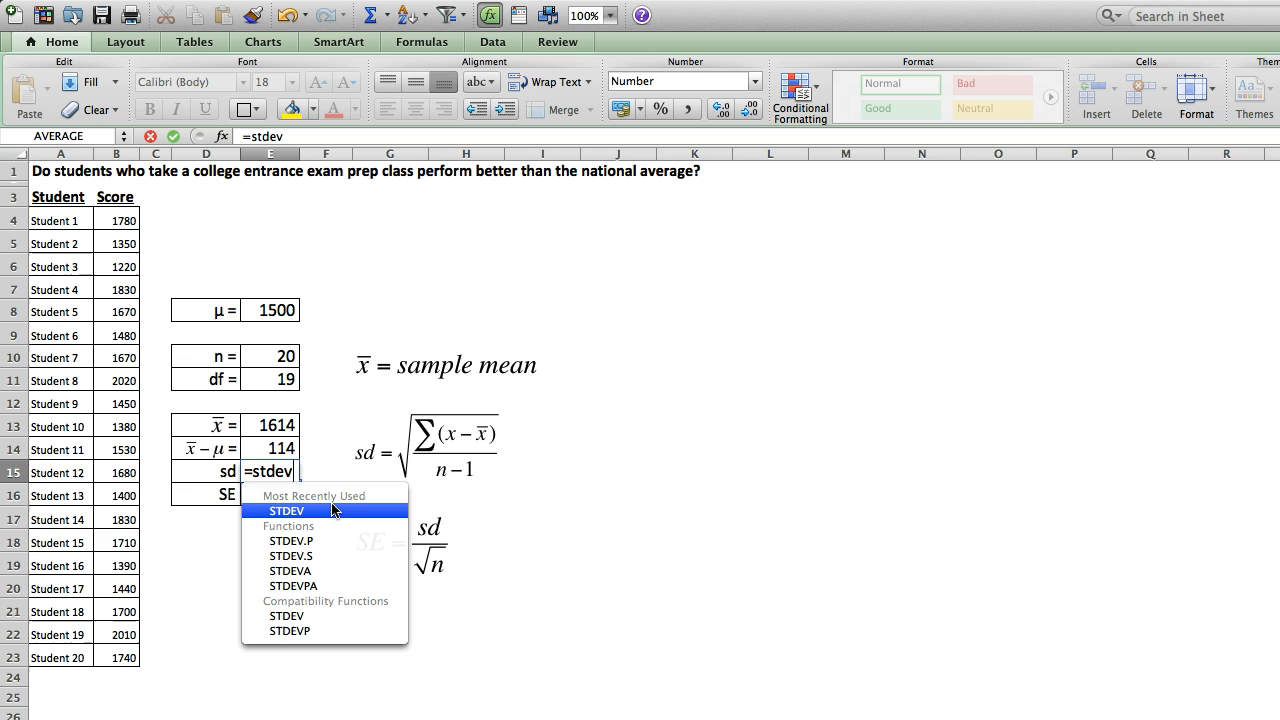
pyautogui.moveTo(338, 556)
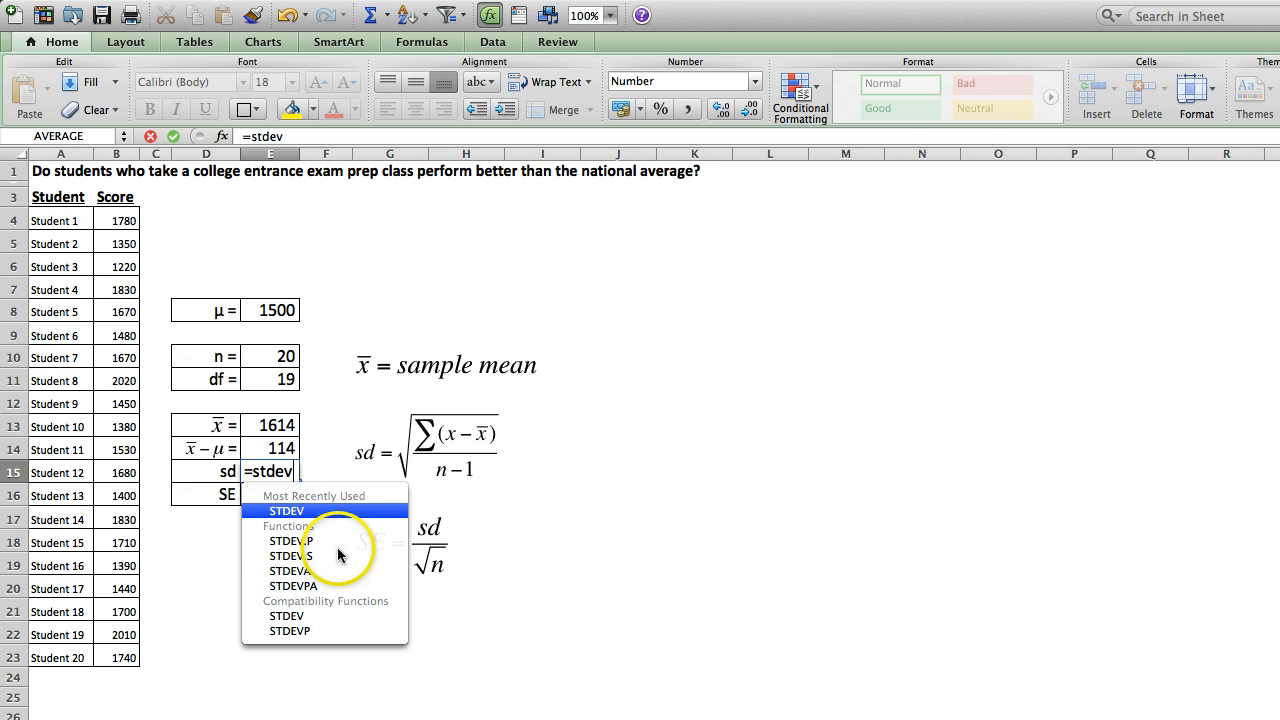
pyautogui.moveTo(338, 556)
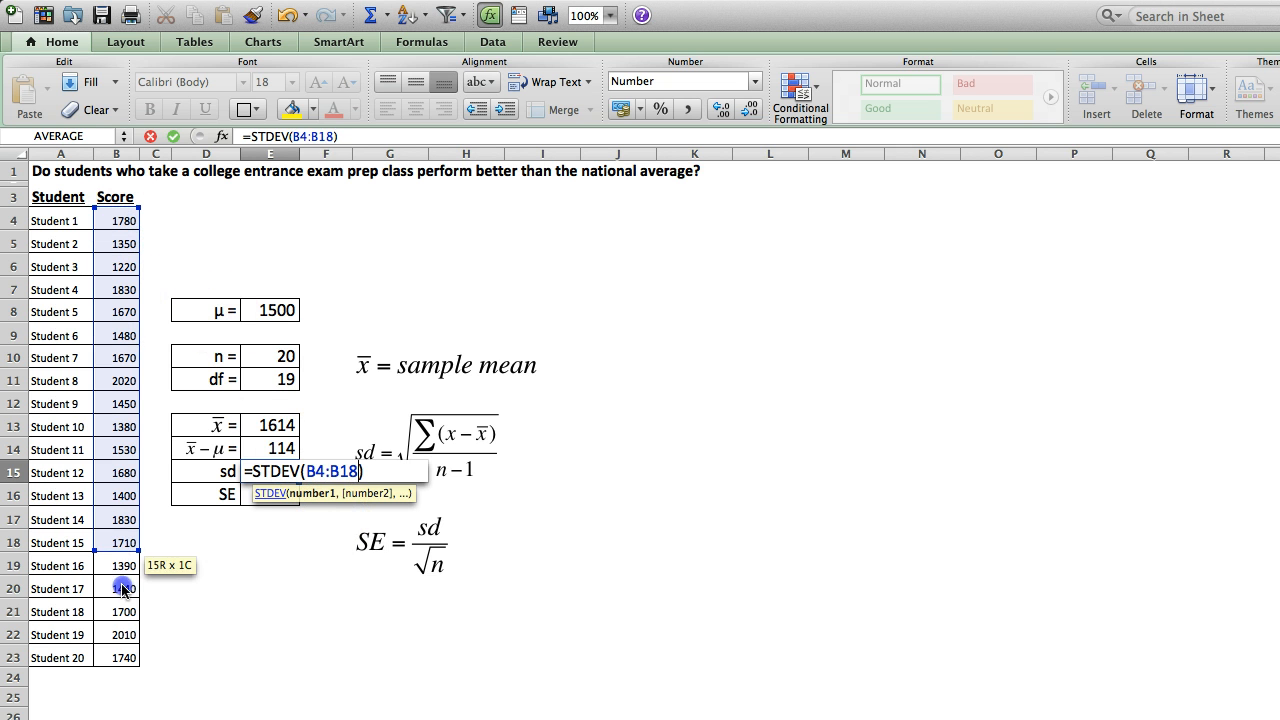
pyautogui.press('Return')
pyautogui.write('=E15')
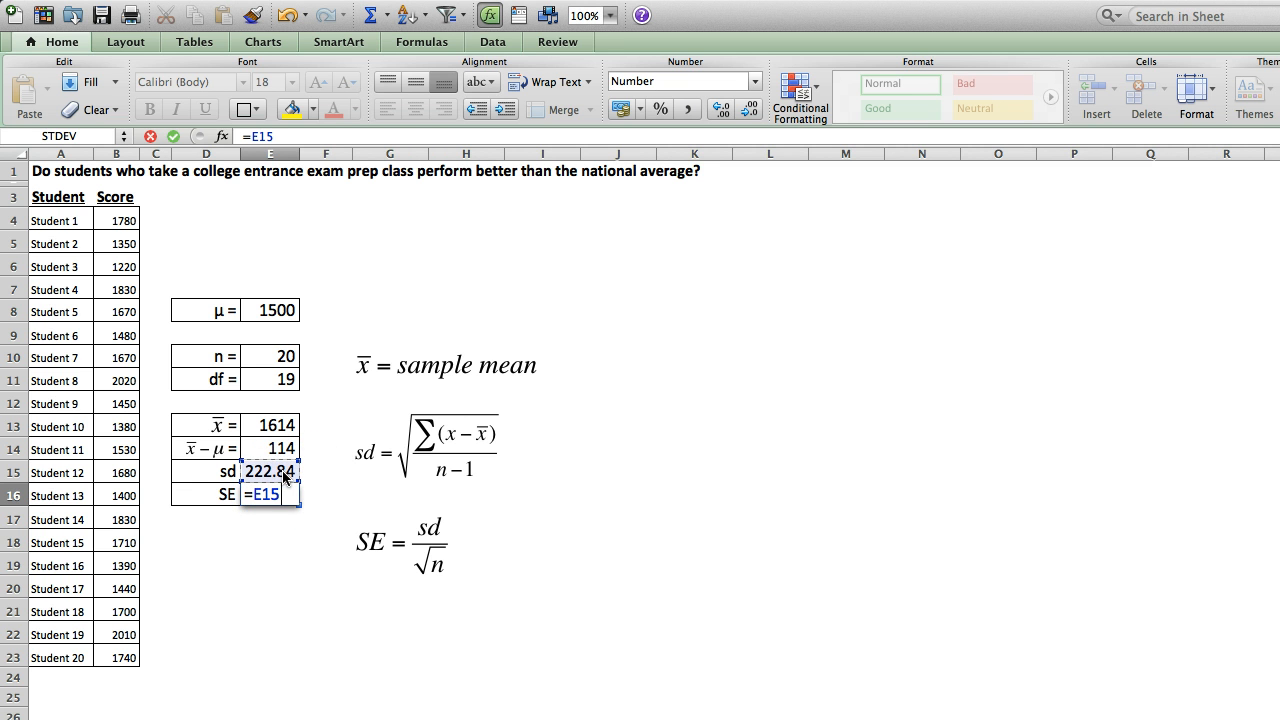
# - Compute SE as sd divided by SQRT(n), giving 49.83
pyautogui.write('/sqrt')
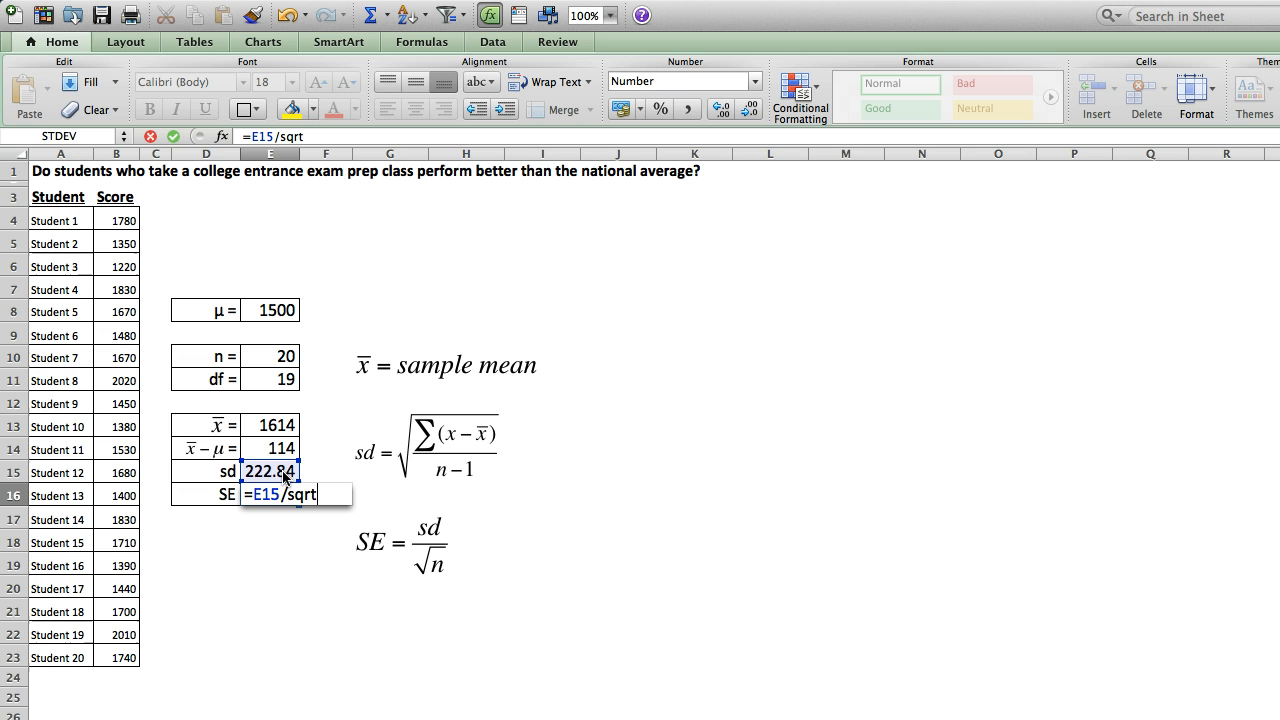
pyautogui.write('(E10')
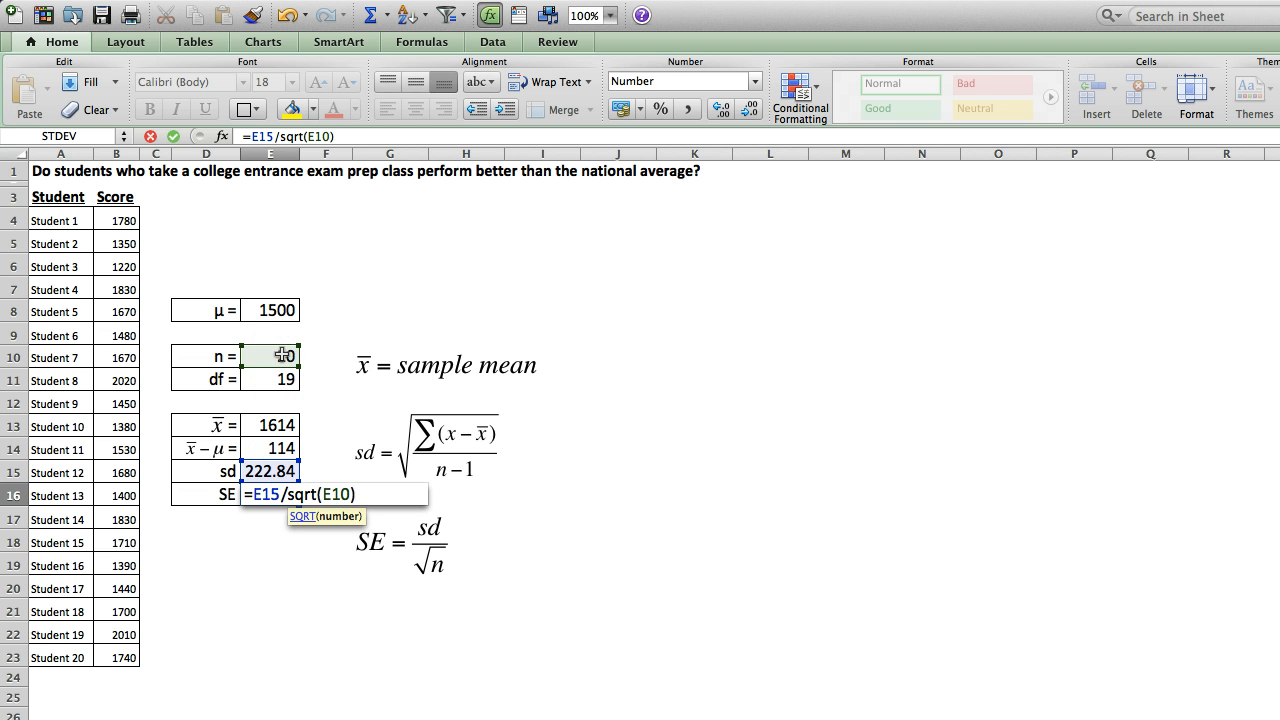
pyautogui.press('Return')
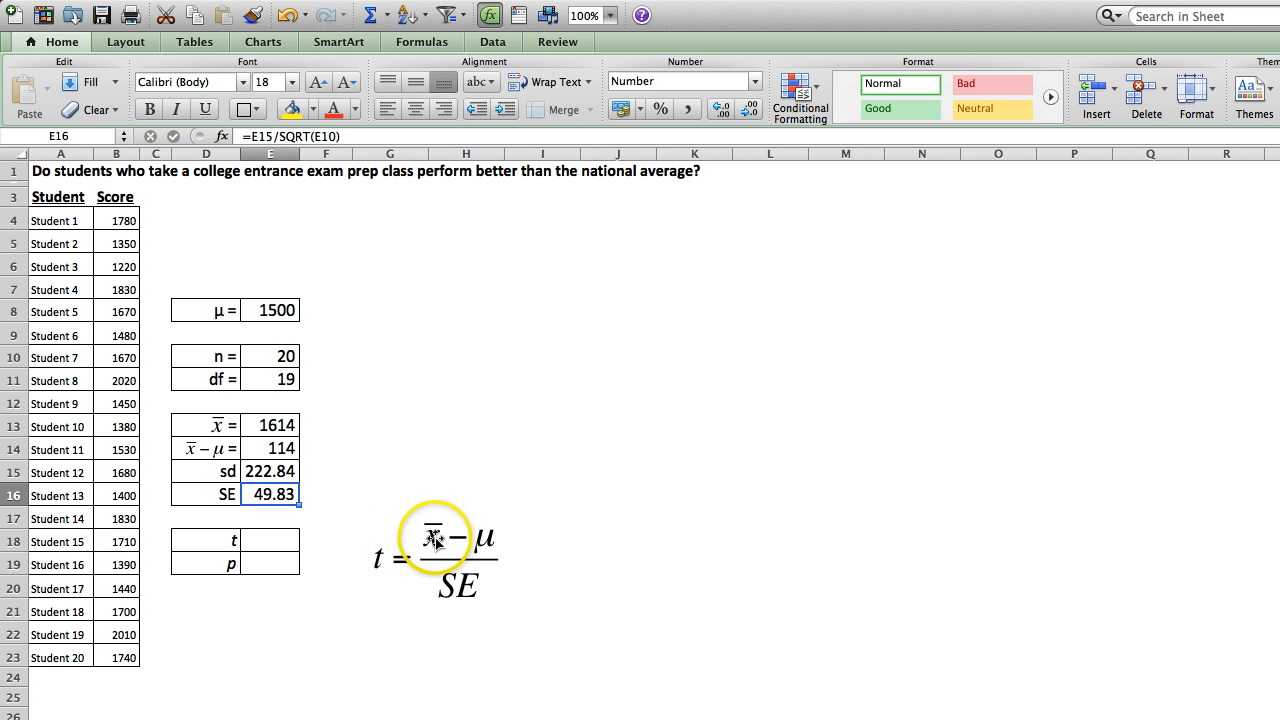
pyautogui.moveTo(516, 500)
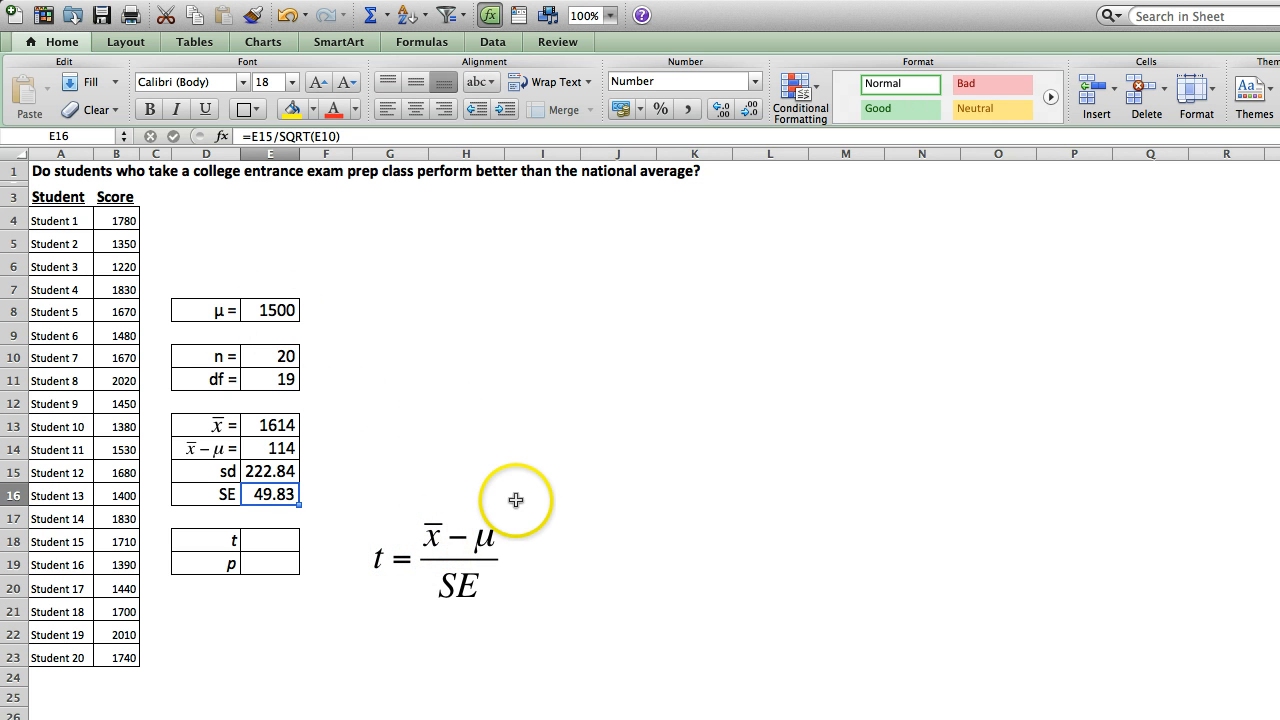
pyautogui.moveTo(470, 584)
pyautogui.write('=E14')
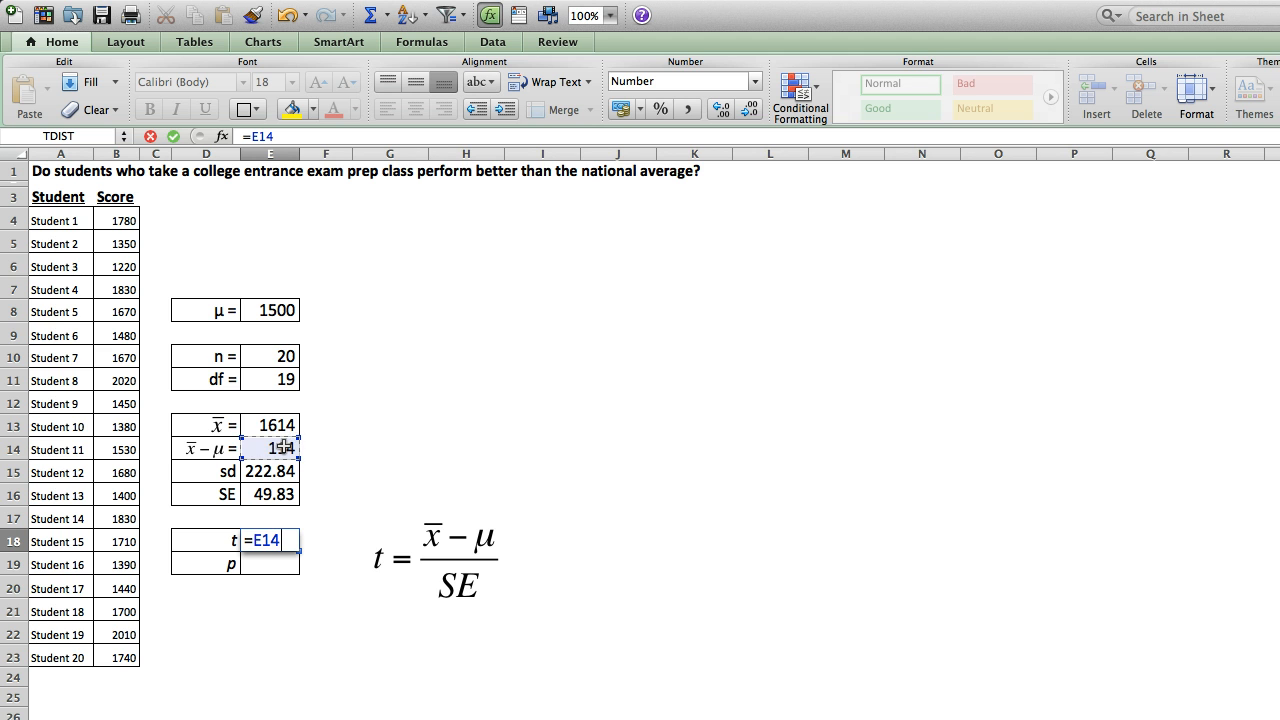
# - Compute t as (mean − μ) divided by SE, giving 2.29
pyautogui.write('/')
pyautogui.click(270, 564)
pyautogui.write('=')
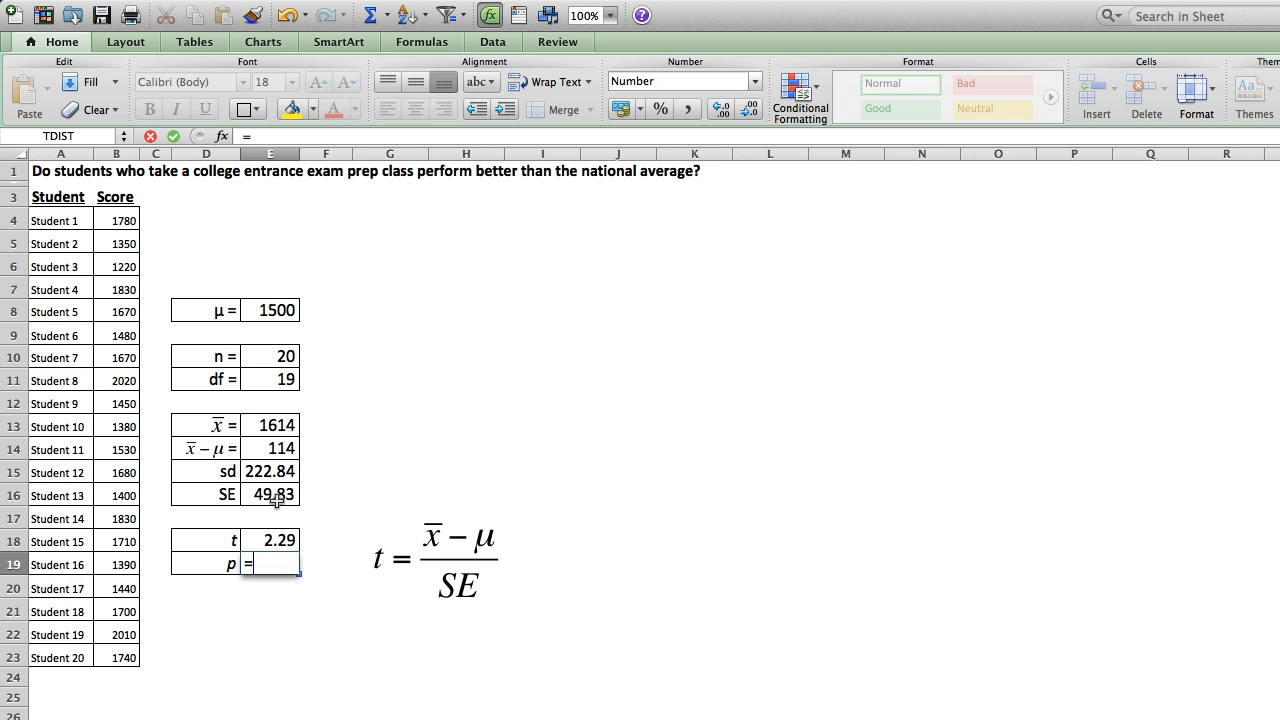
# - Compute the two-tailed p-value with TDIST(t, df, 2), giving 0.03
pyautogui.write('tdist(E18,')
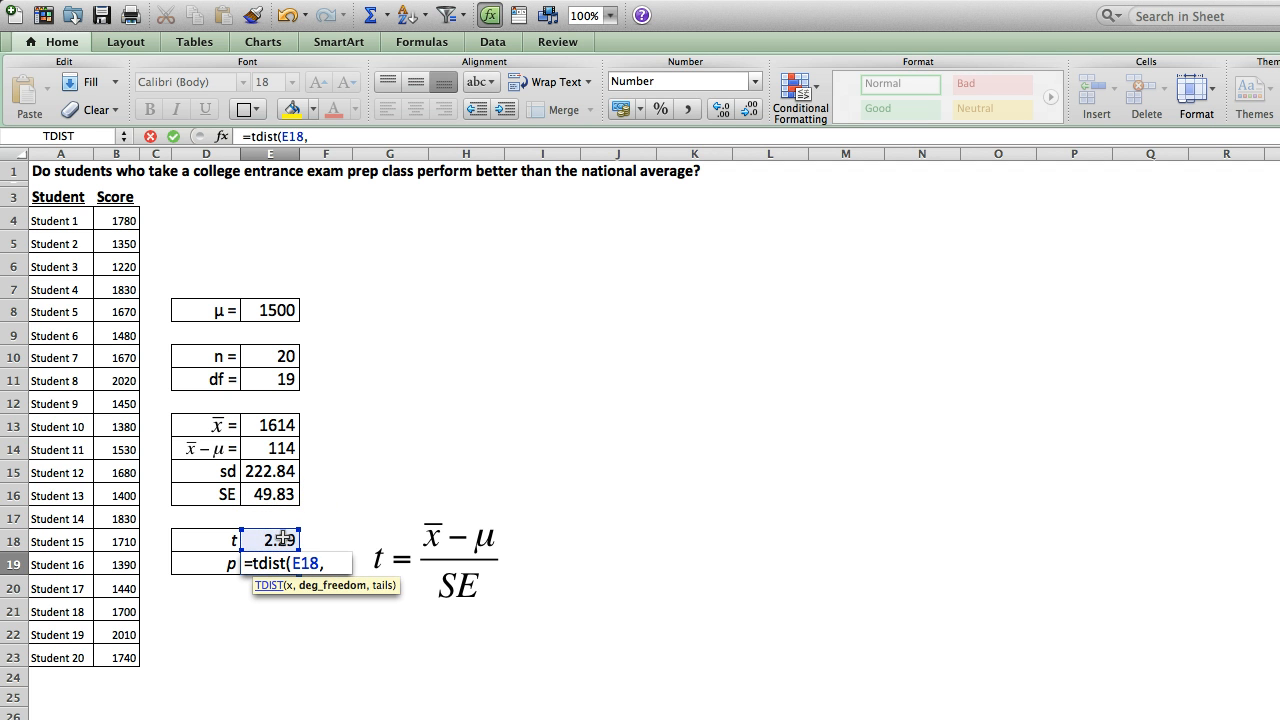
pyautogui.click(282, 380)
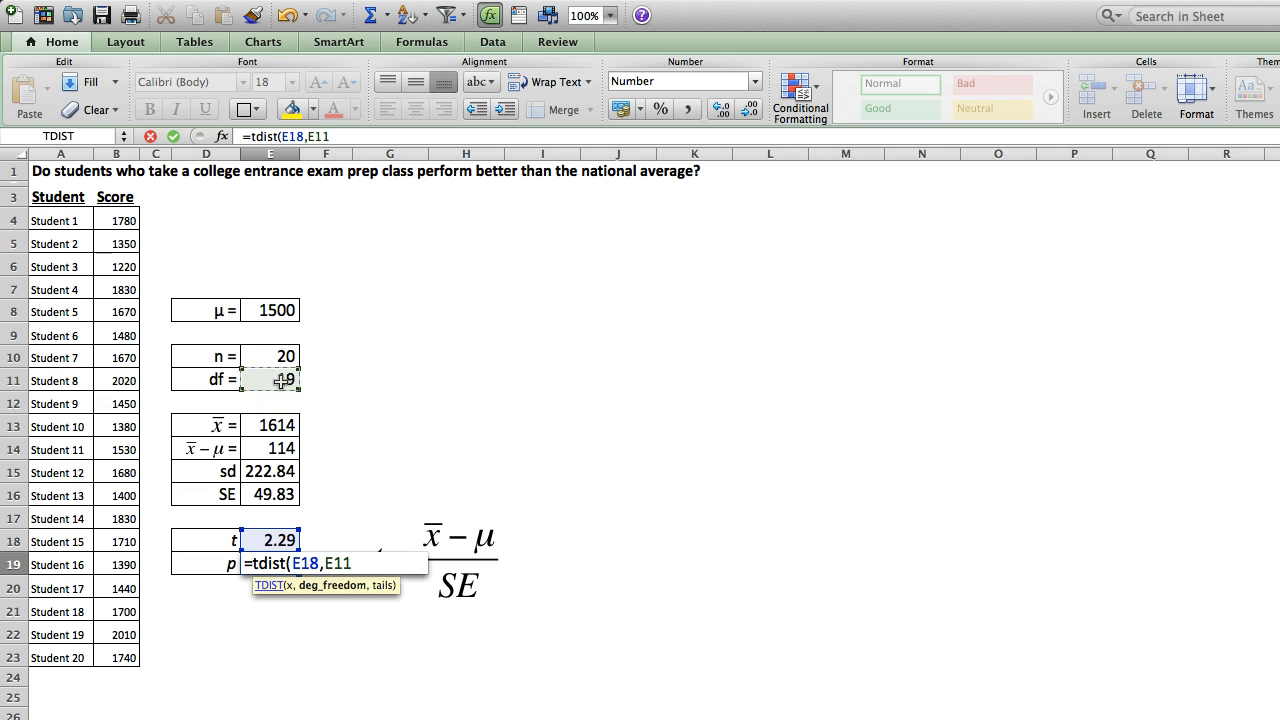
pyautogui.write(',')
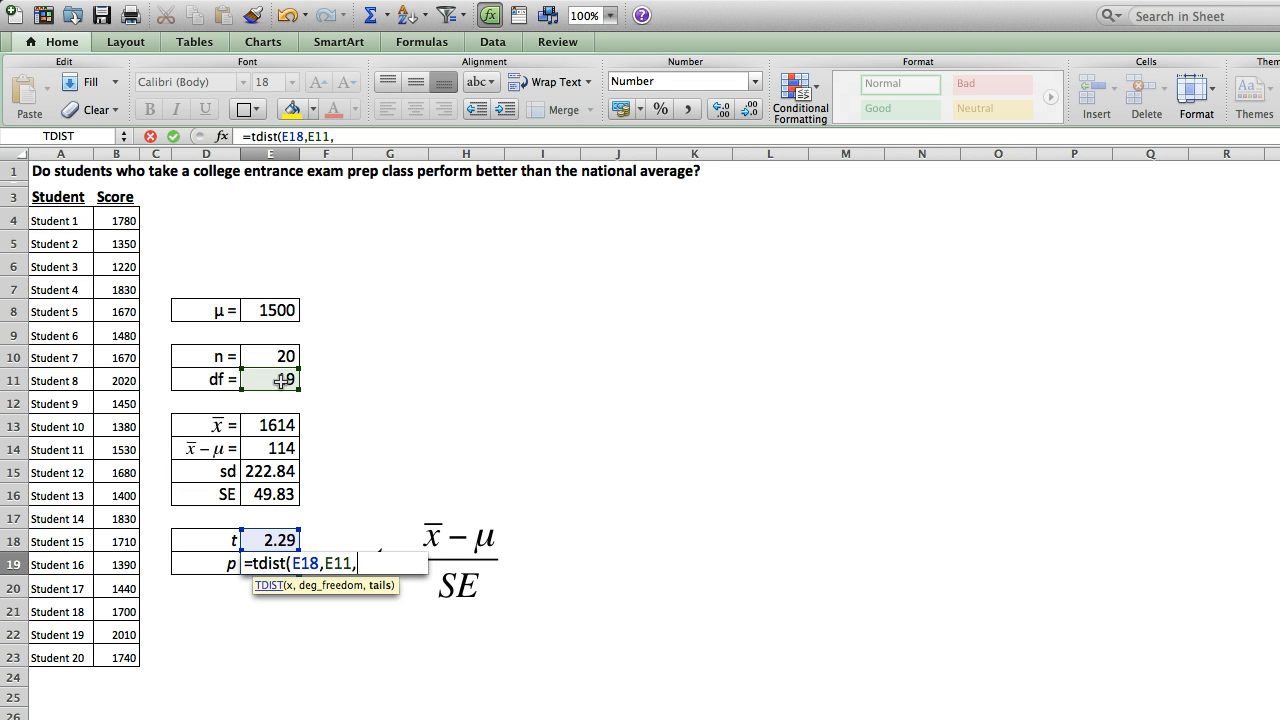
pyautogui.write('2)')
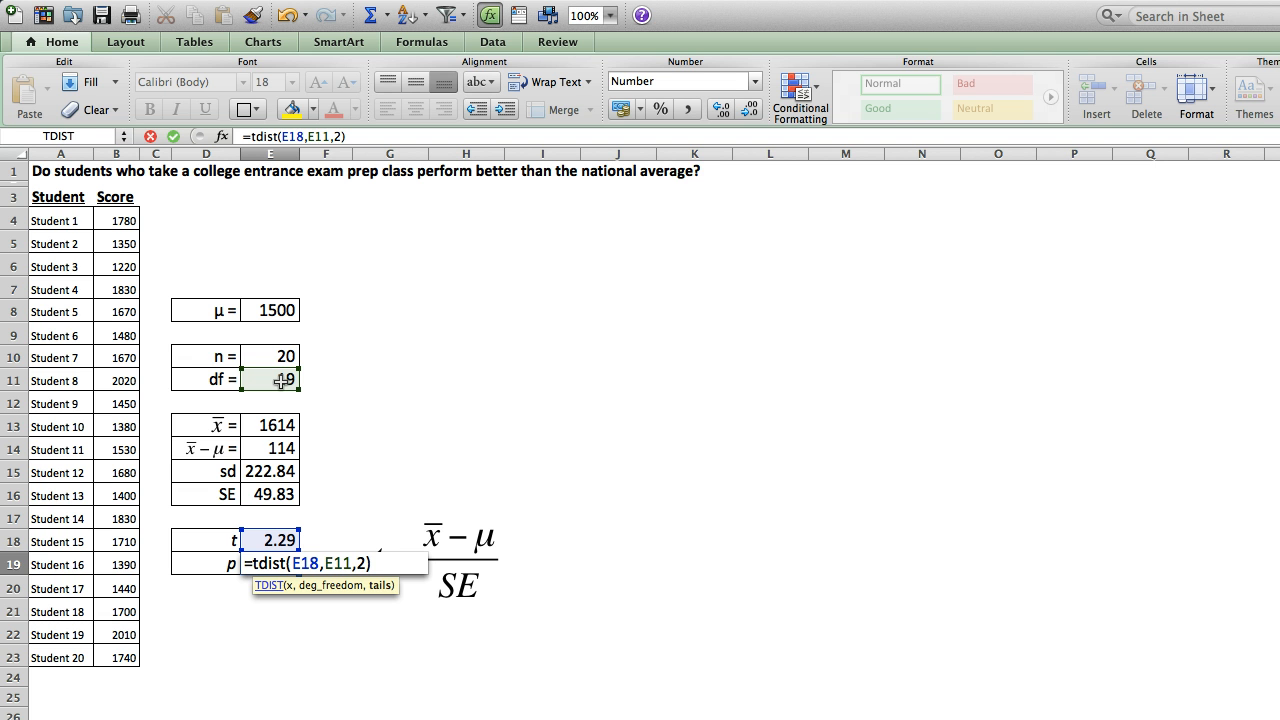
pyautogui.press('Return')
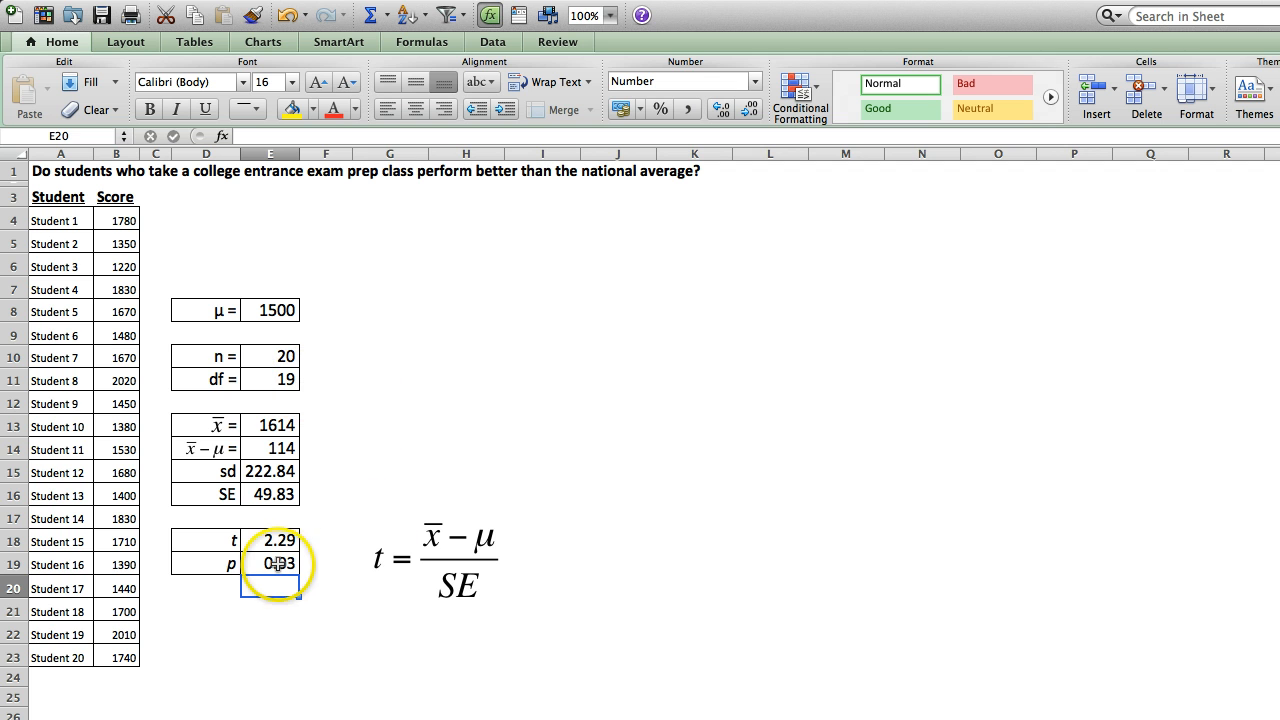
pyautogui.moveTo(320, 444)
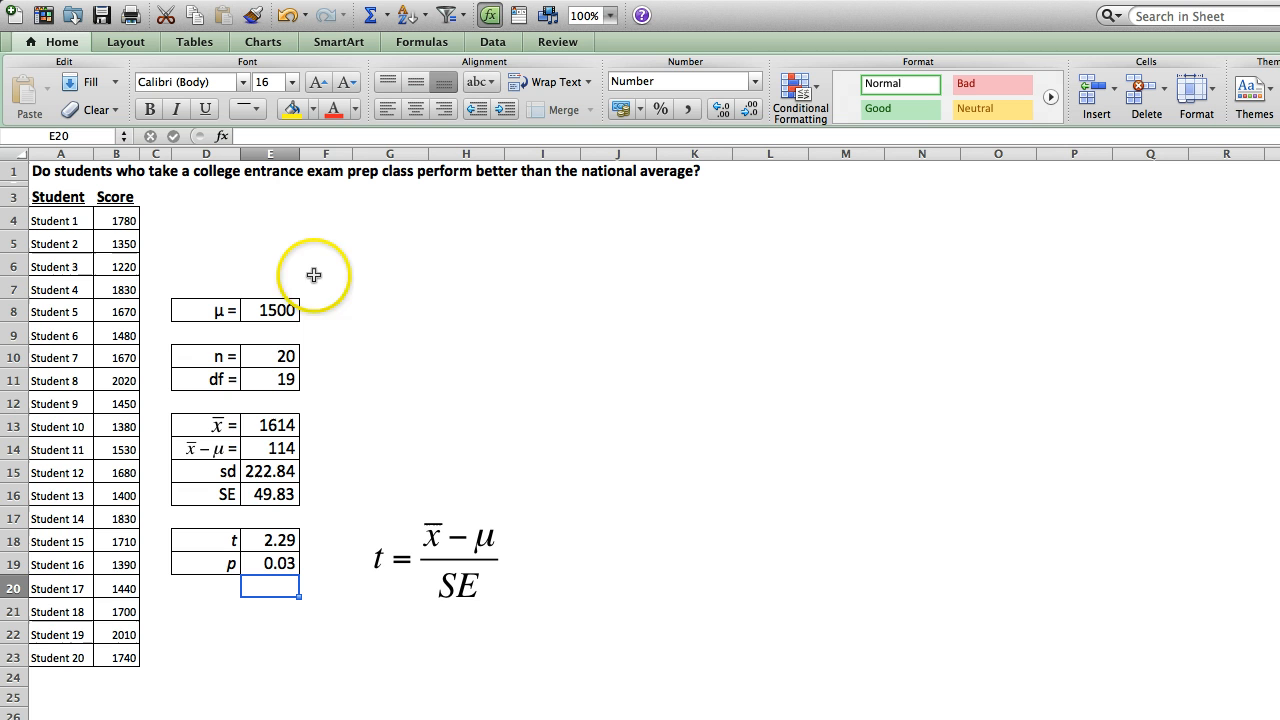
pyautogui.moveTo(408, 340)
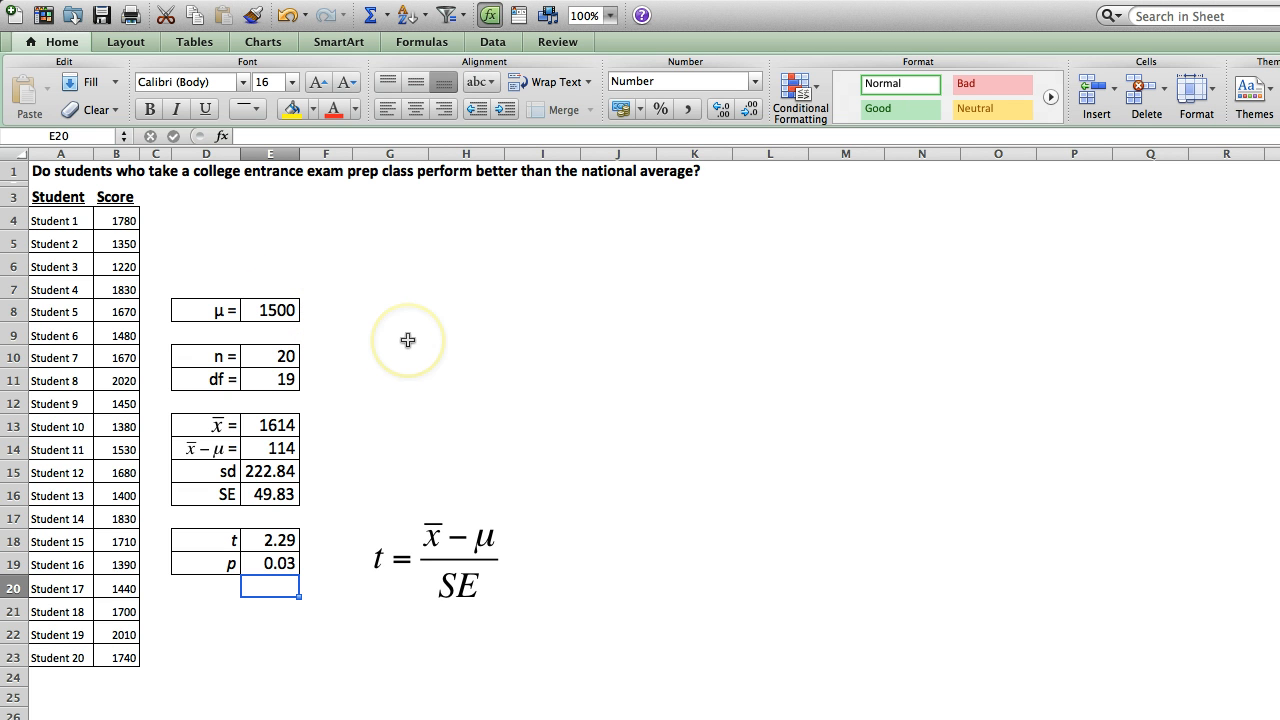
pyautogui.moveTo(408, 340)
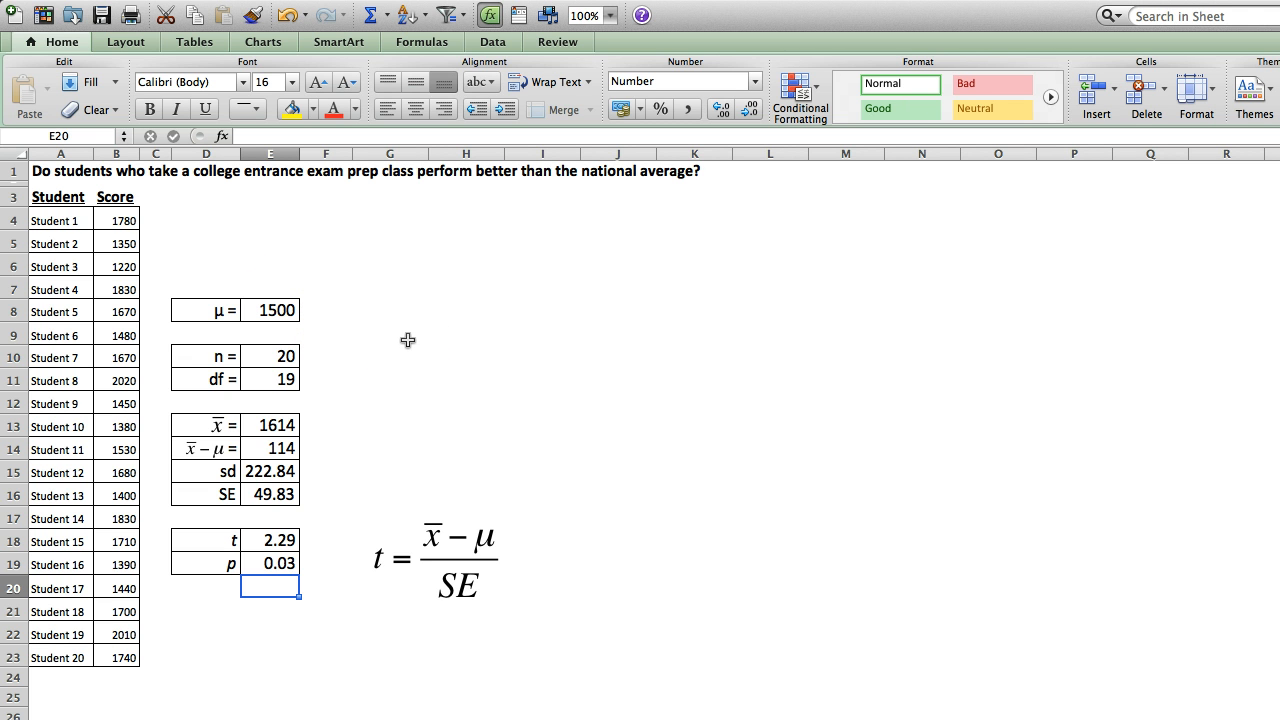